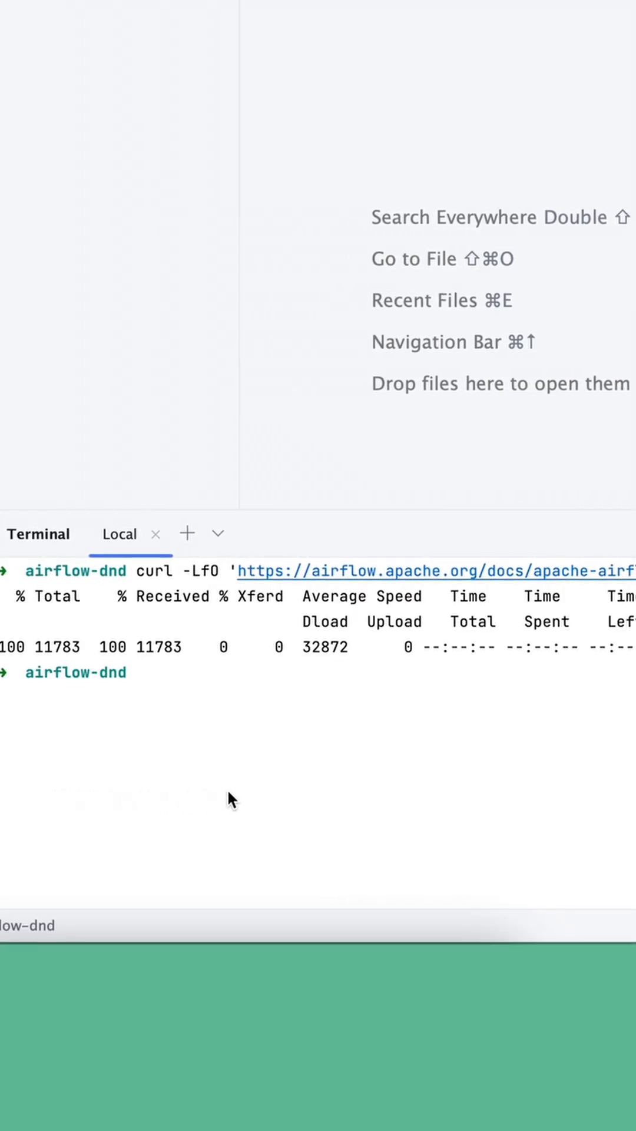
# Enter the command echo -e "AIRFLOW_UID=$(id -u)" > .env in the terminal.
pyautogui.write('echo -e "AIRFLOW_UID=$(id -u)" > .env')
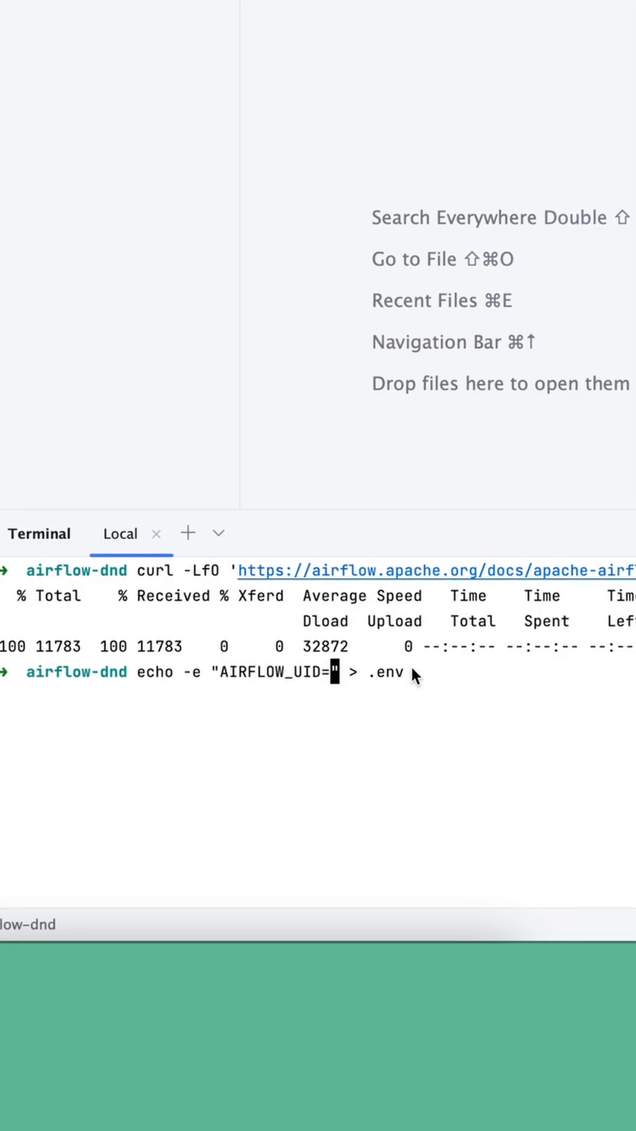
# Write AIRFLOW_UID=50000 to .env and run docker compose up airflow-init.
pyautogui.write('50000')
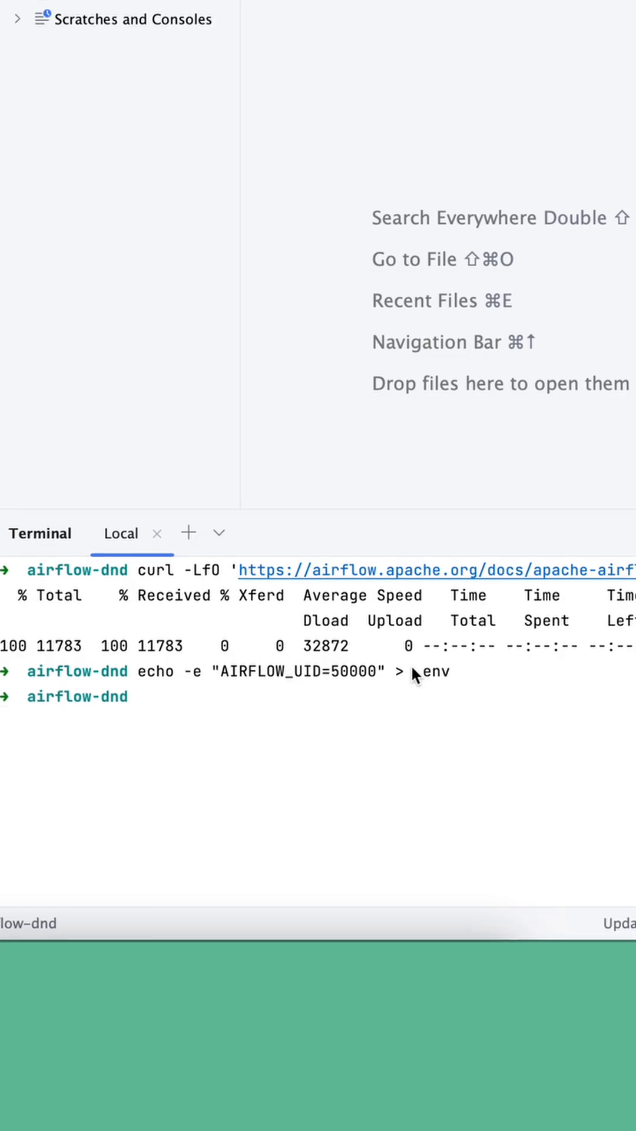
pyautogui.write('docker compose up airflow-init')
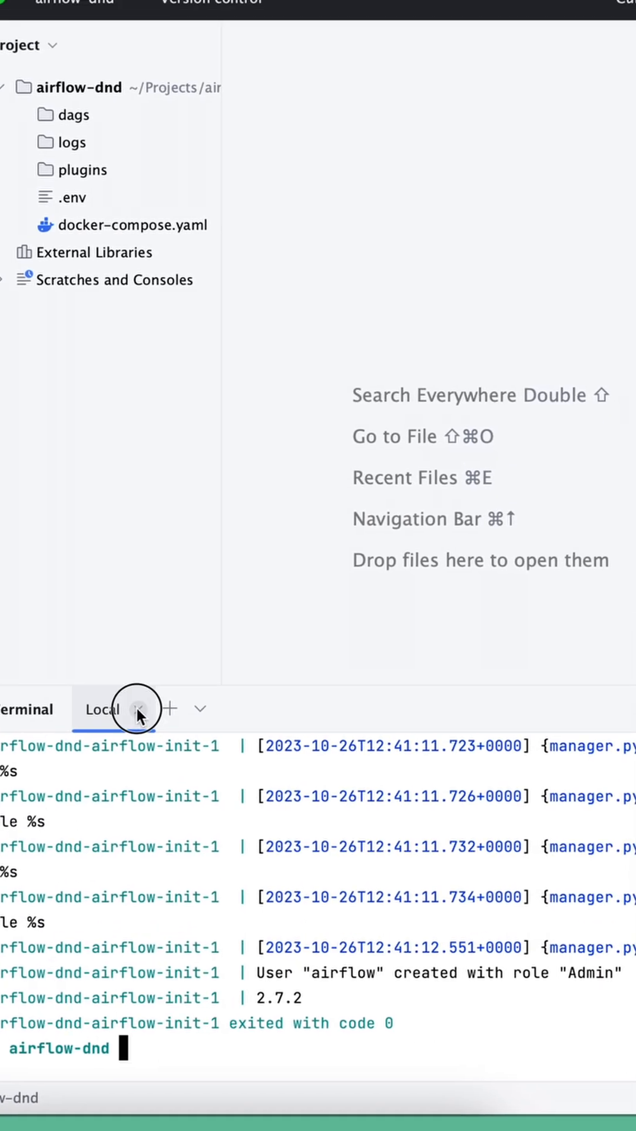
# Close the Local terminal session after airflow-init exits with code 0.
pyautogui.click(136, 709)
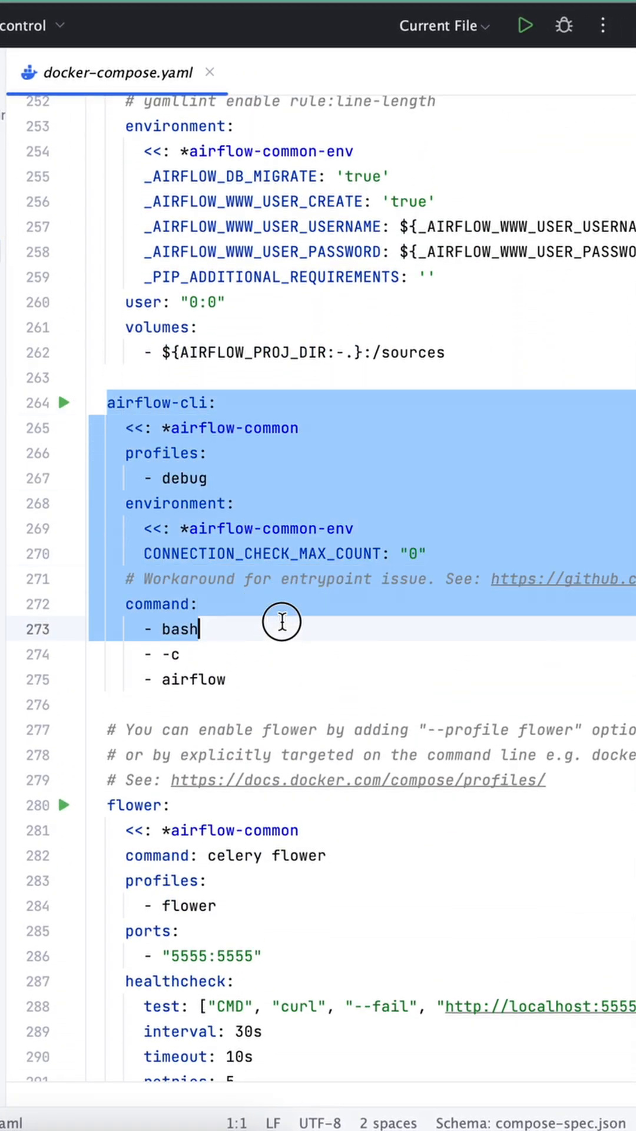
# Place the cursor below airflow-cli where the airflow-python service will be pasted.
pyautogui.click(228, 679)
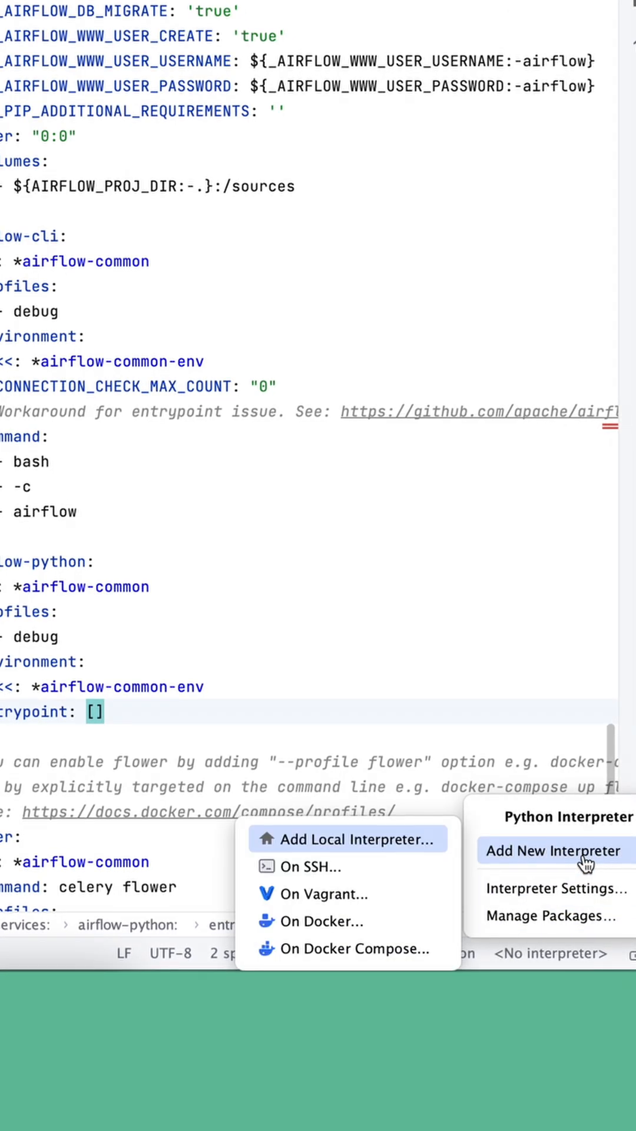
# Add a Docker Compose interpreter and select the service it runs in.
pyautogui.click(353, 949)
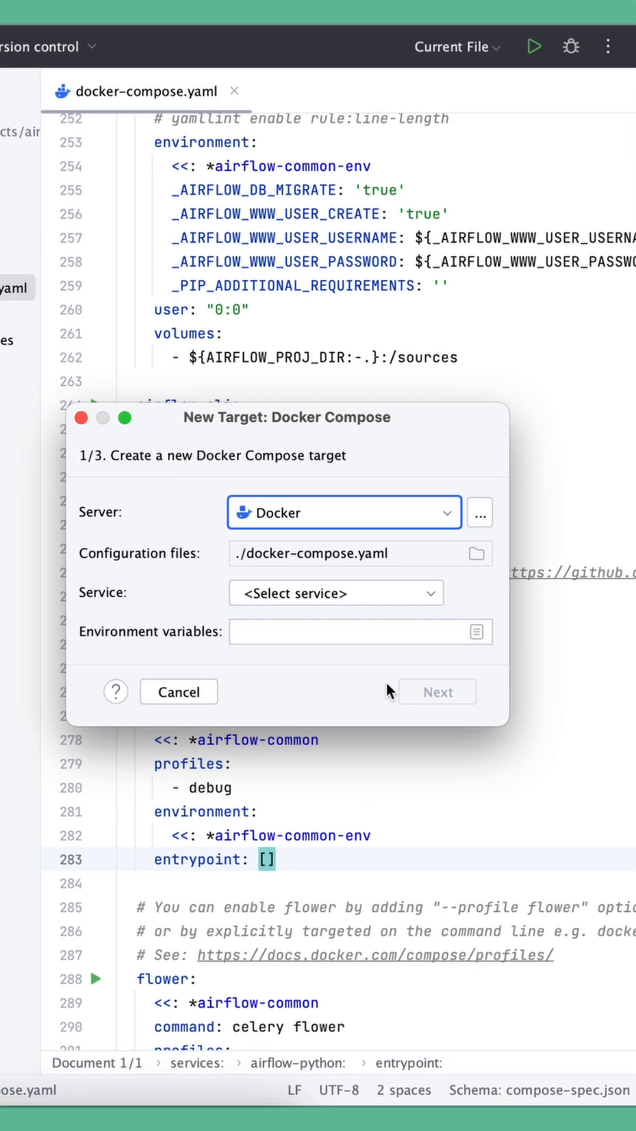
pyautogui.click(337, 593)
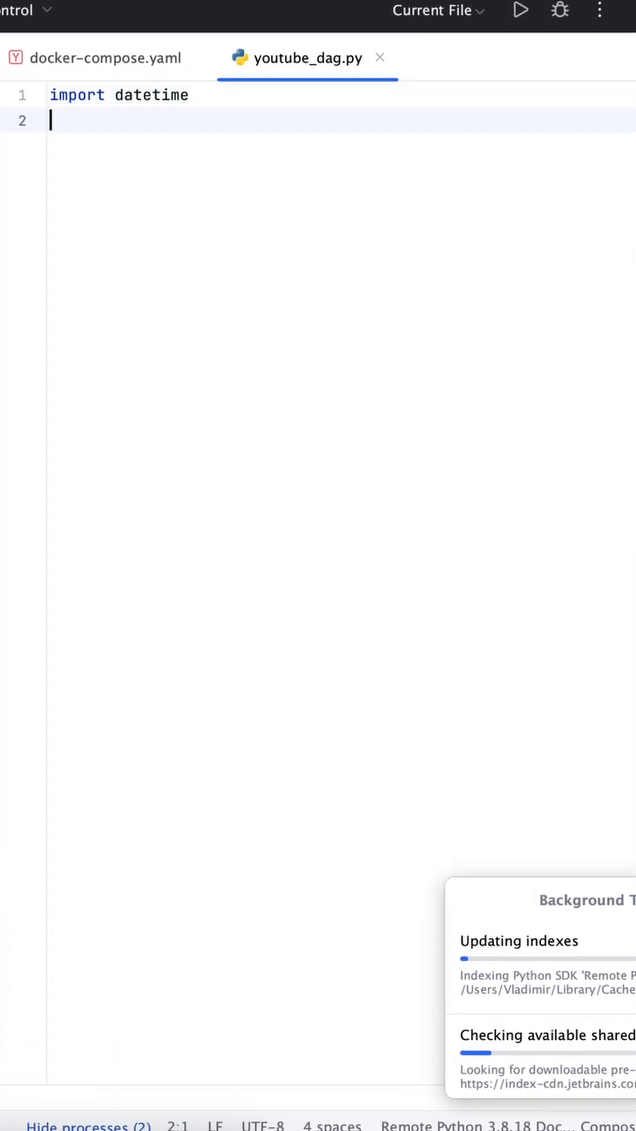
# Start youtube_dag.py with from airflow.decorators import dag, task.
pyautogui.write('from airflow.decorators import dag, task')
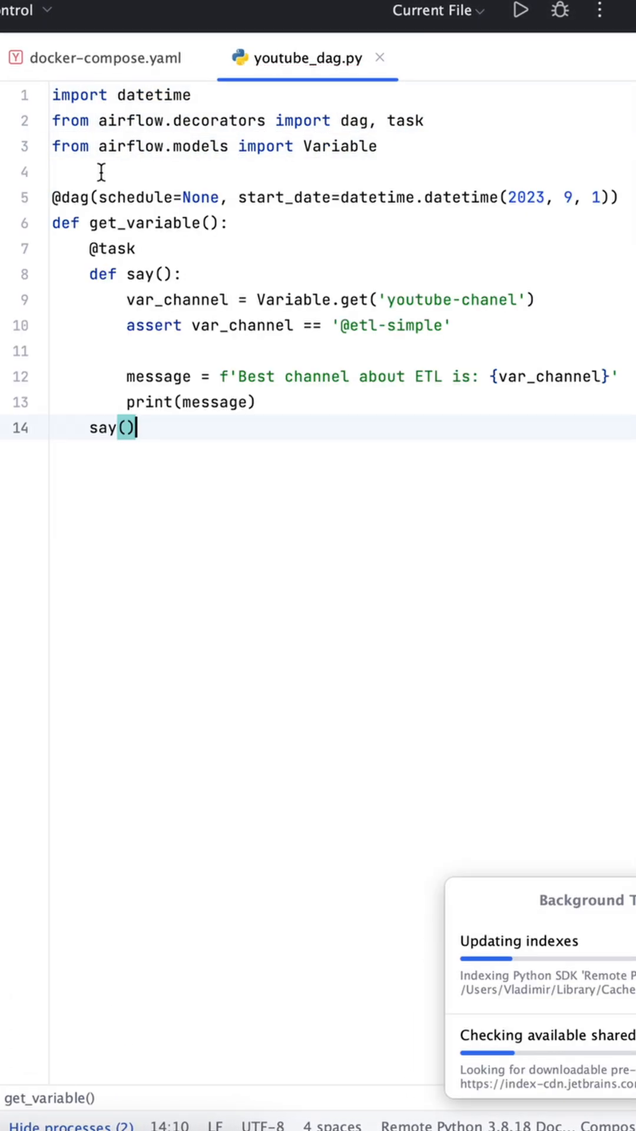